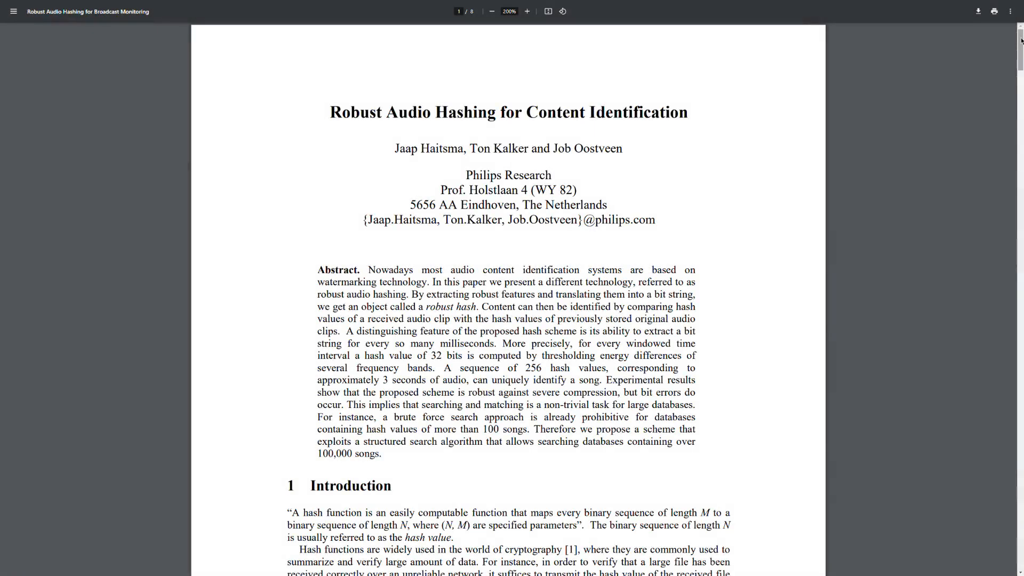
scroll("down", 3)
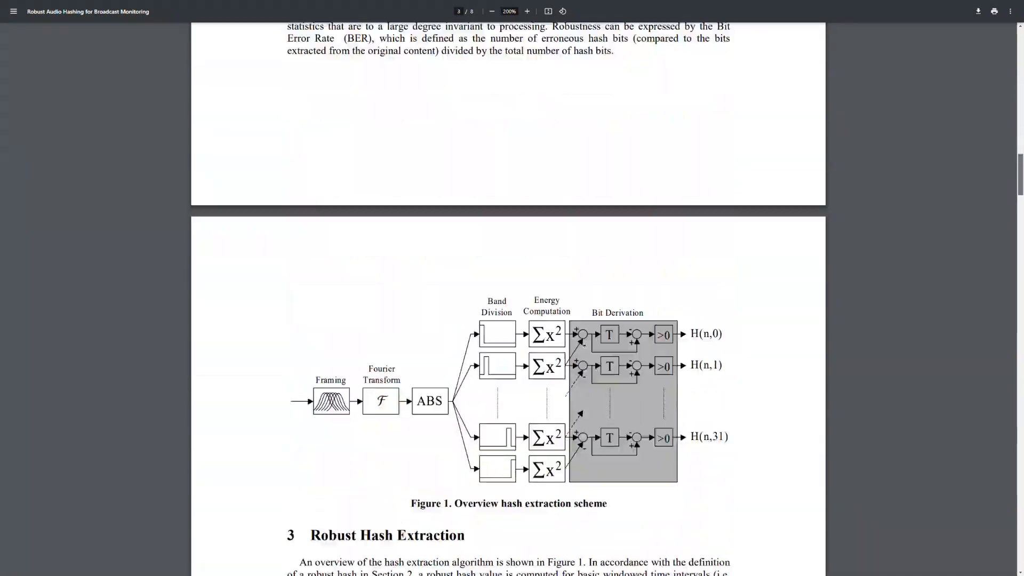
scroll("down", 3)
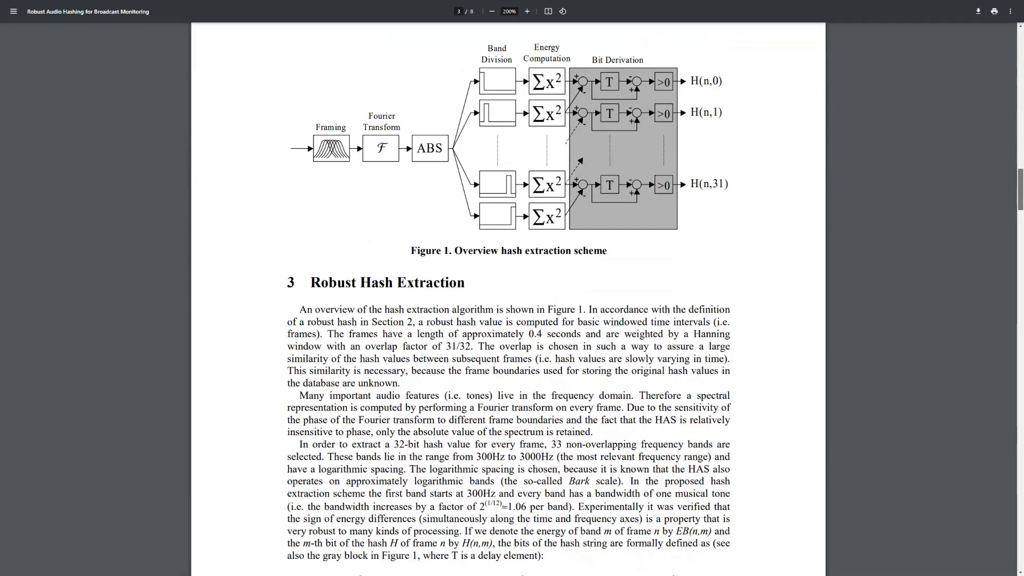
scroll("down", 3)
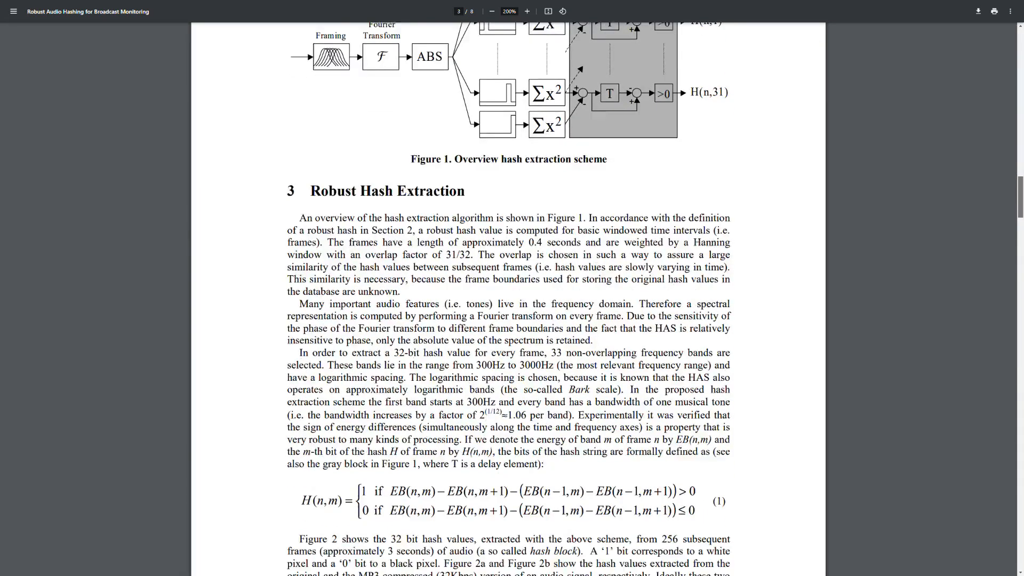
scroll("down", 3)
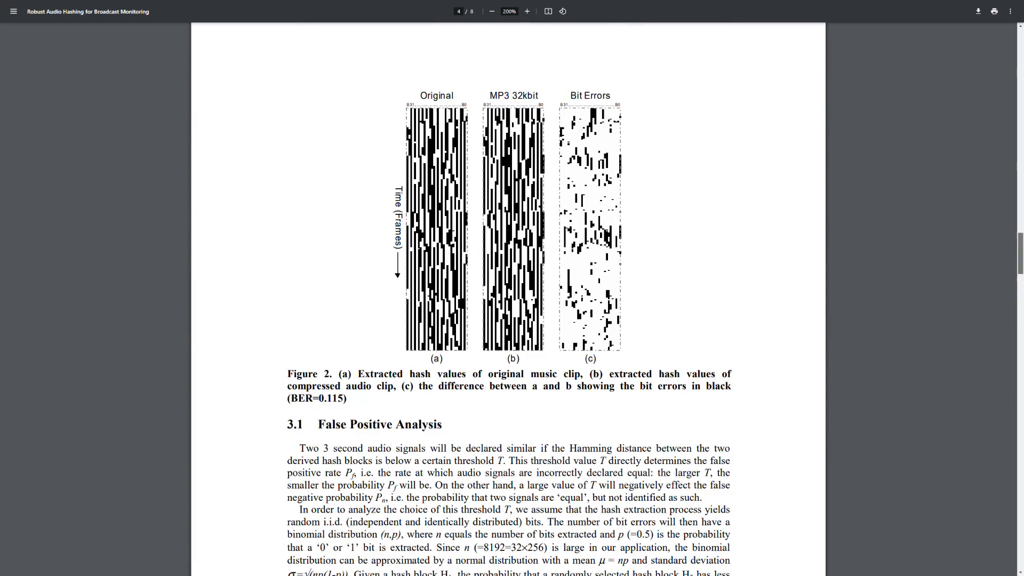